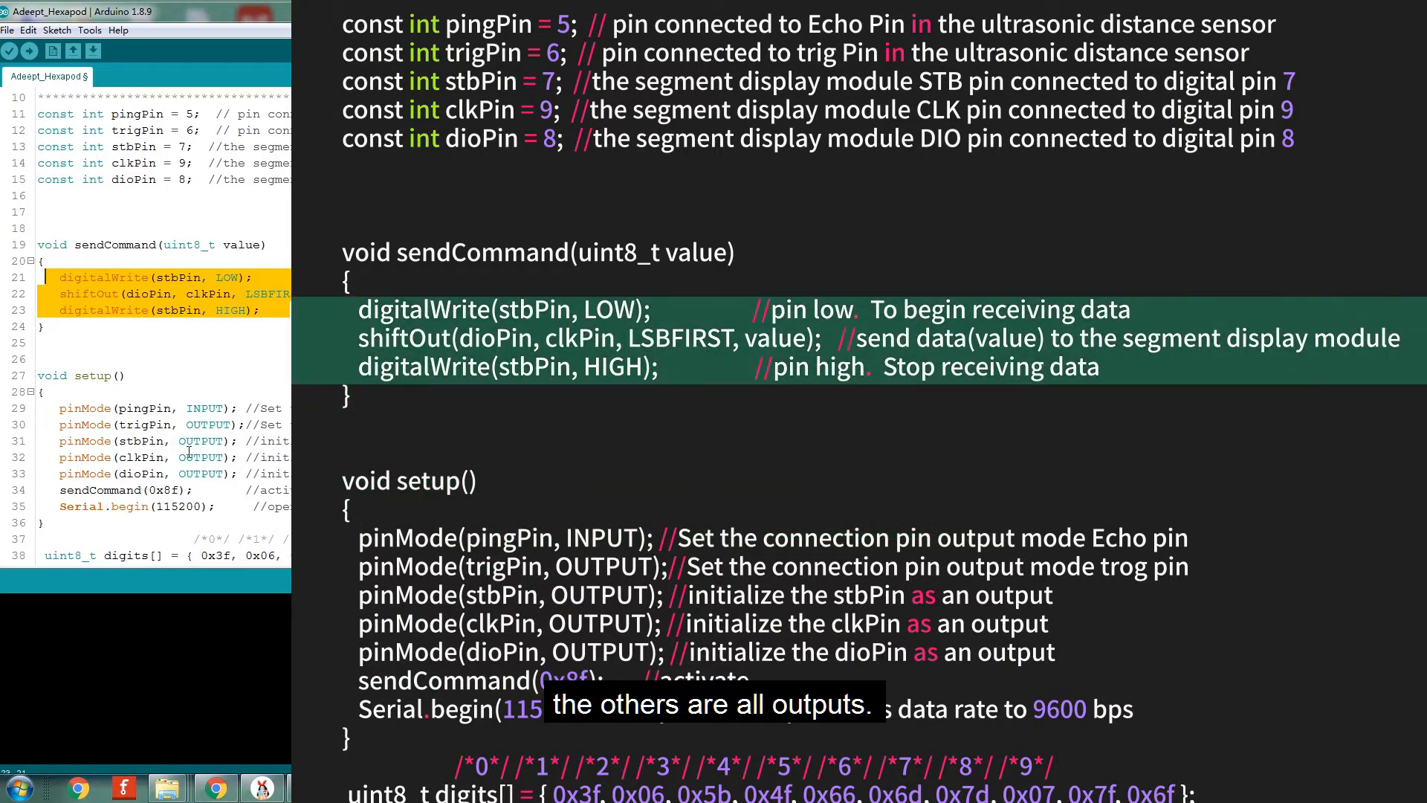
Scroll past the pin constants, sendCommand and setup until ping() comes into view.
scroll("down", 3)
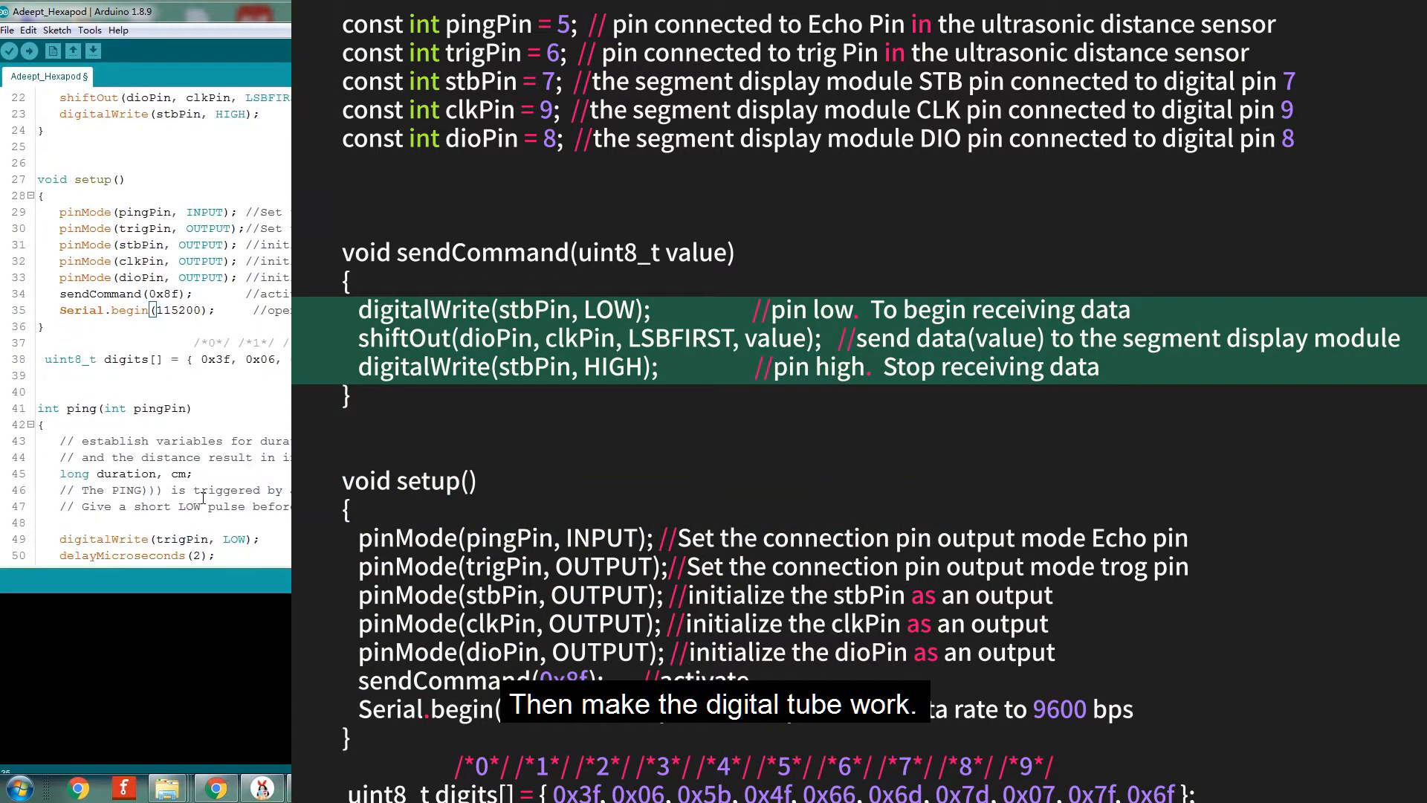
scroll("down", 3)
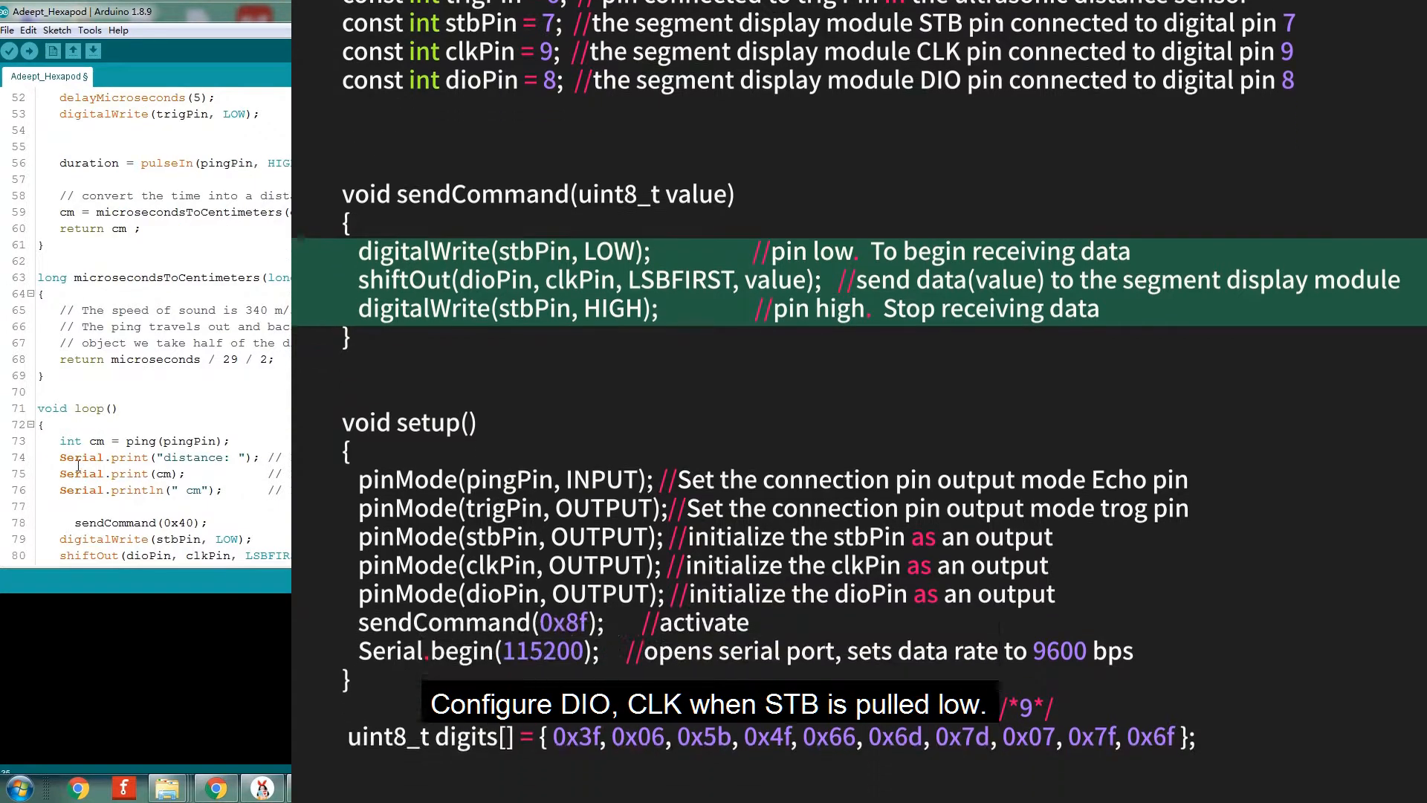
scroll("down", 3)
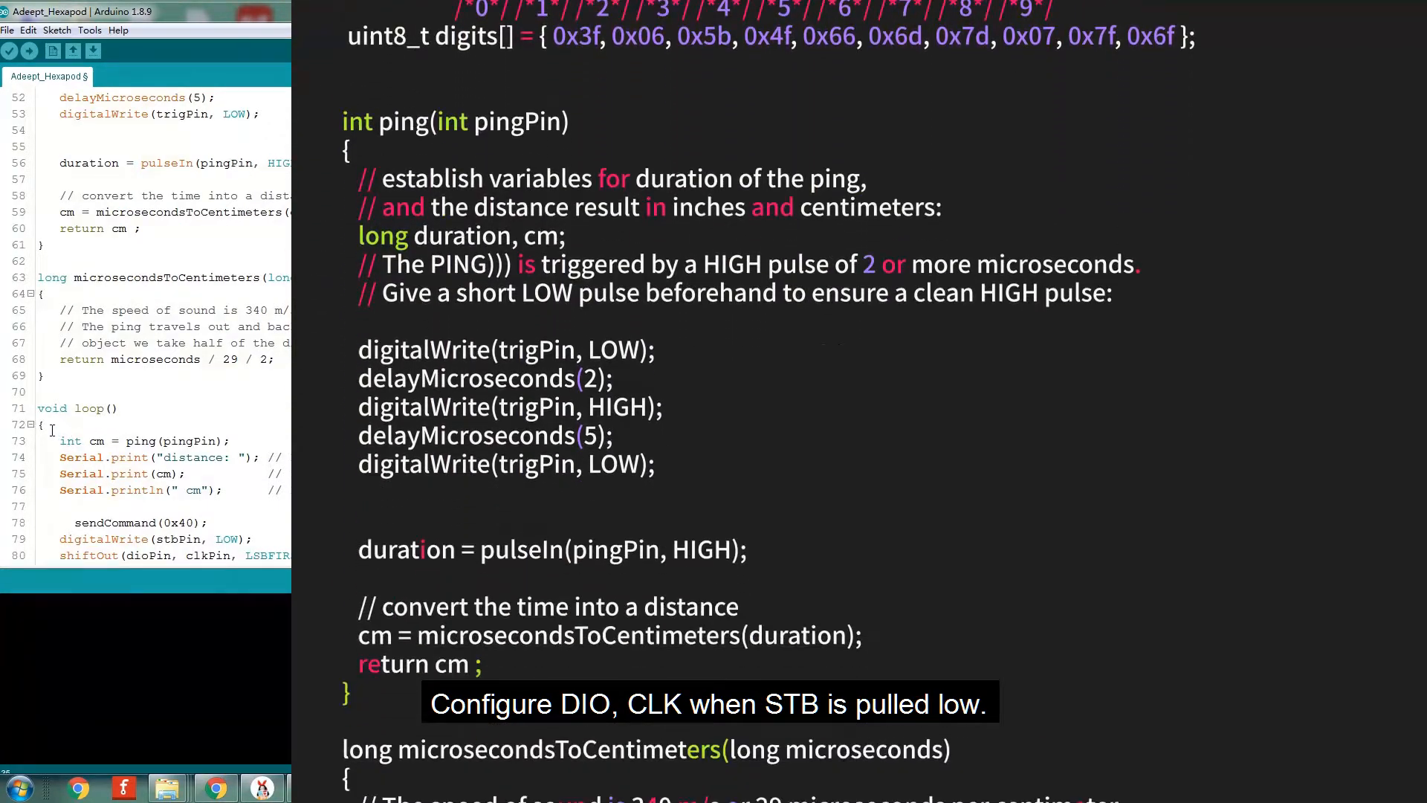
Highlight the trigPin LOW-HIGH-LOW pulse and centimetre conversion lines, then scroll to microsecondsToCentimeters.
scroll("down", 3)
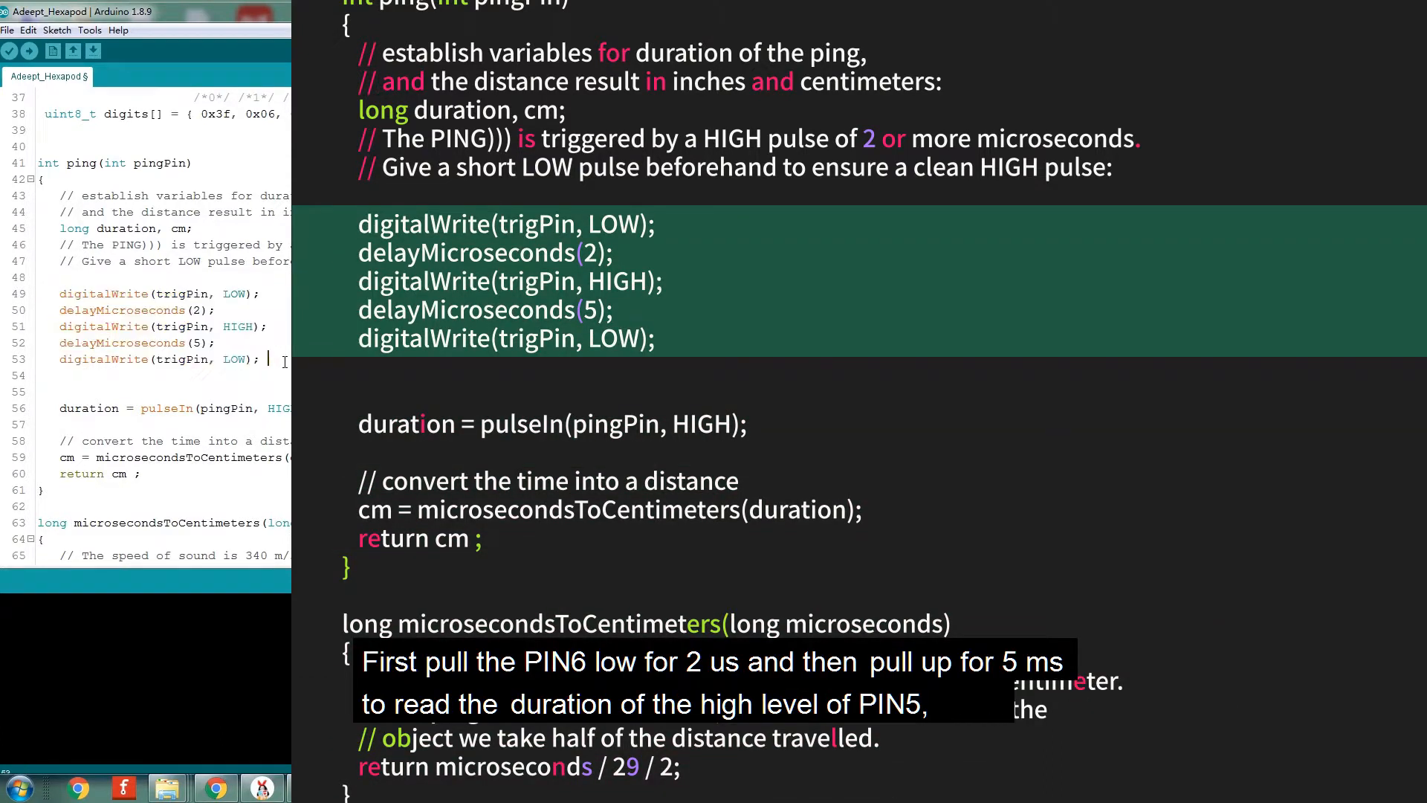
left_click_drag(60, 292, 259, 358)
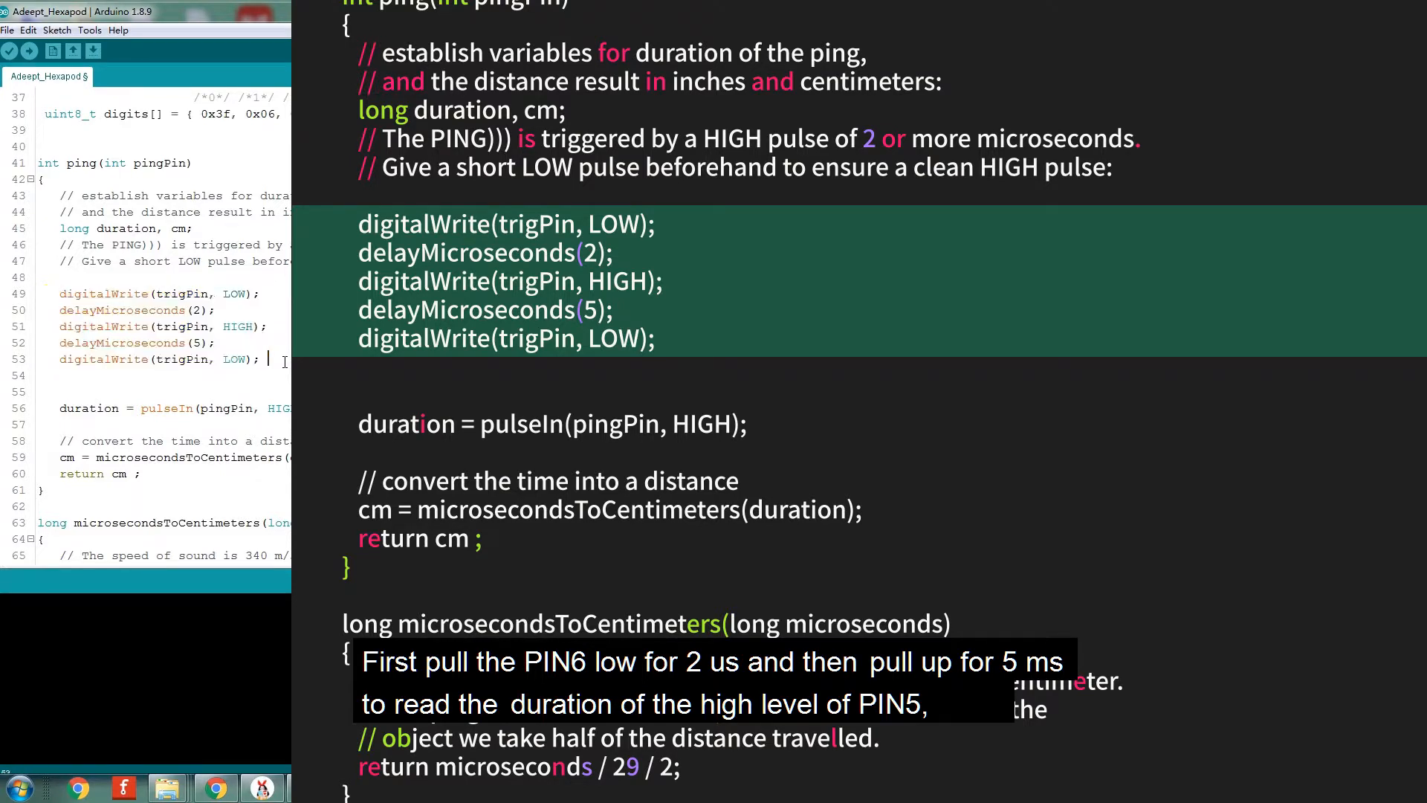
left_click_drag(60, 293, 264, 358)
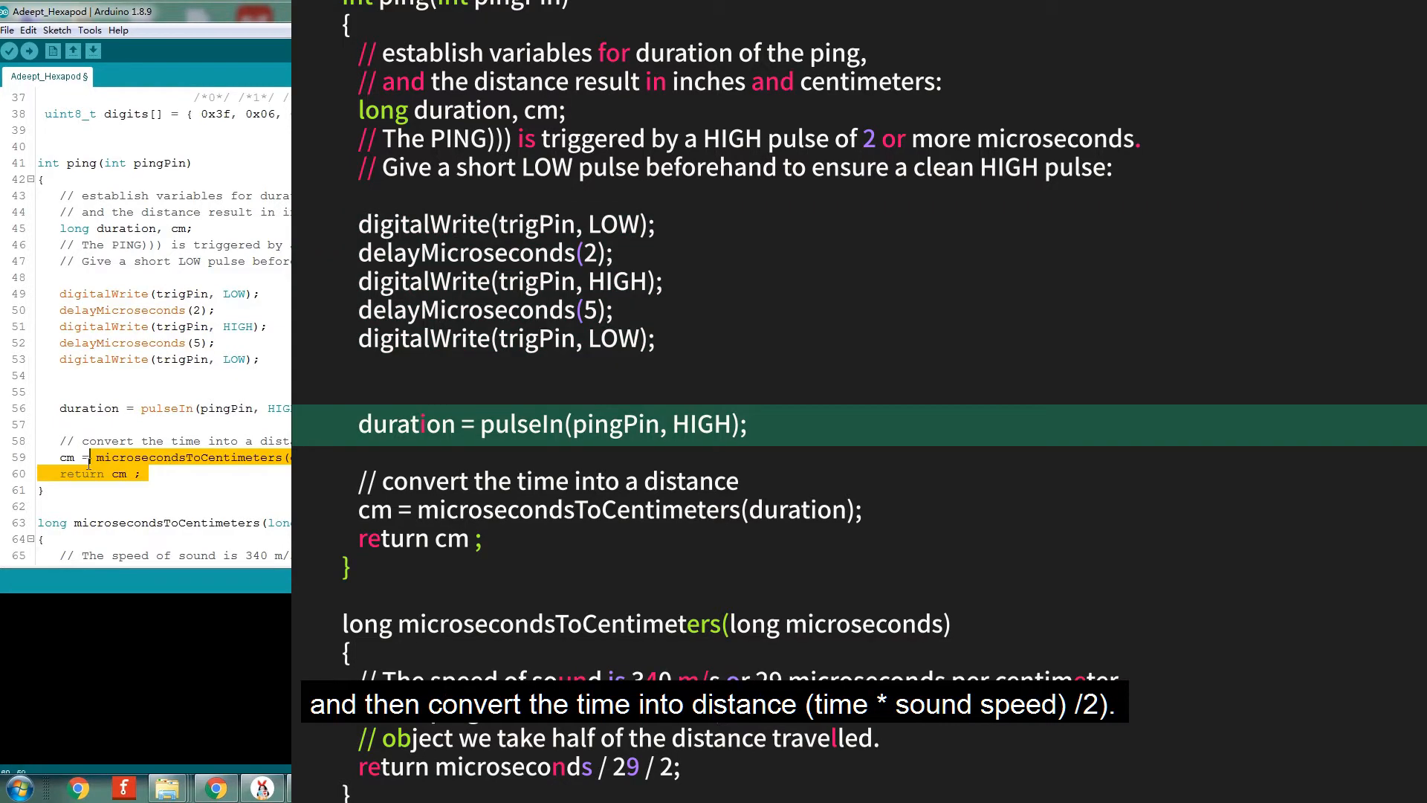
scroll("down", 3)
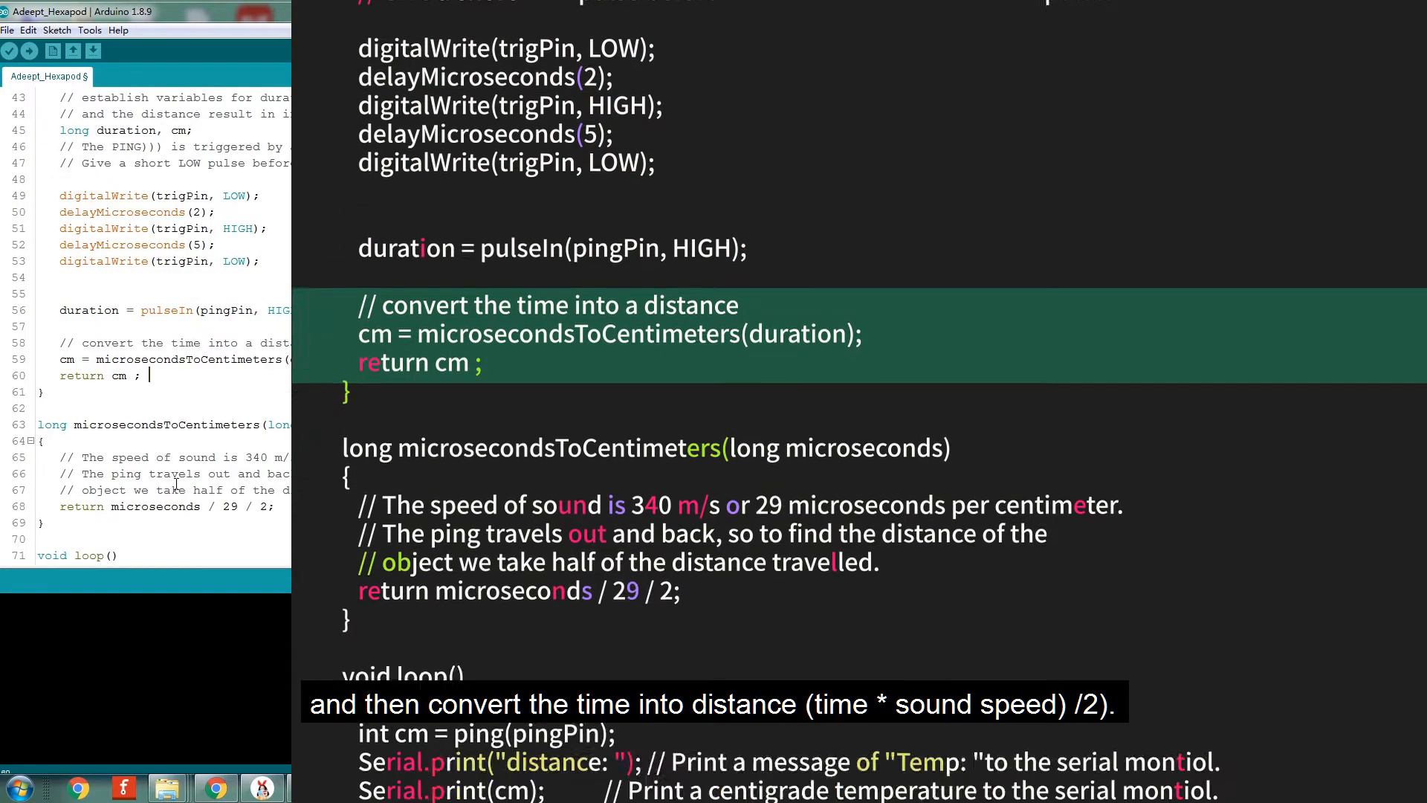